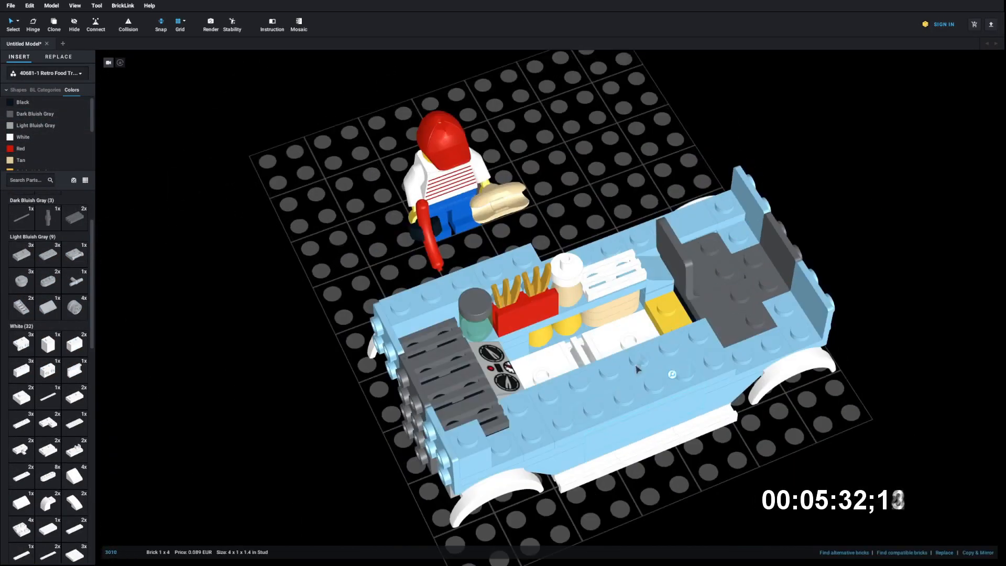
# Step: Add printed 2x3 sign tiles and a red plate with bracket and clear 1x1 brick beside the truck
pyautogui.click(757, 224)
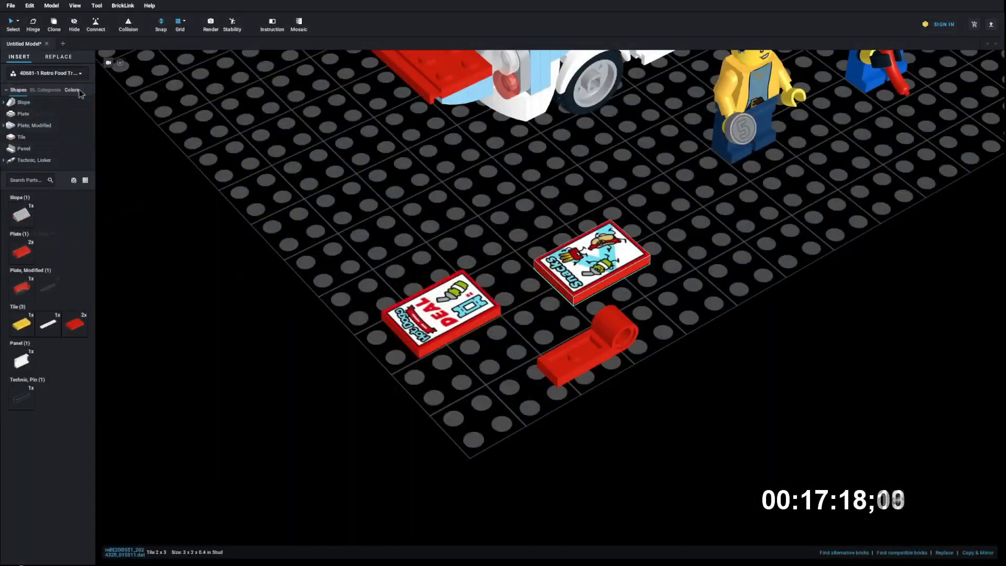
pyautogui.click(71, 89)
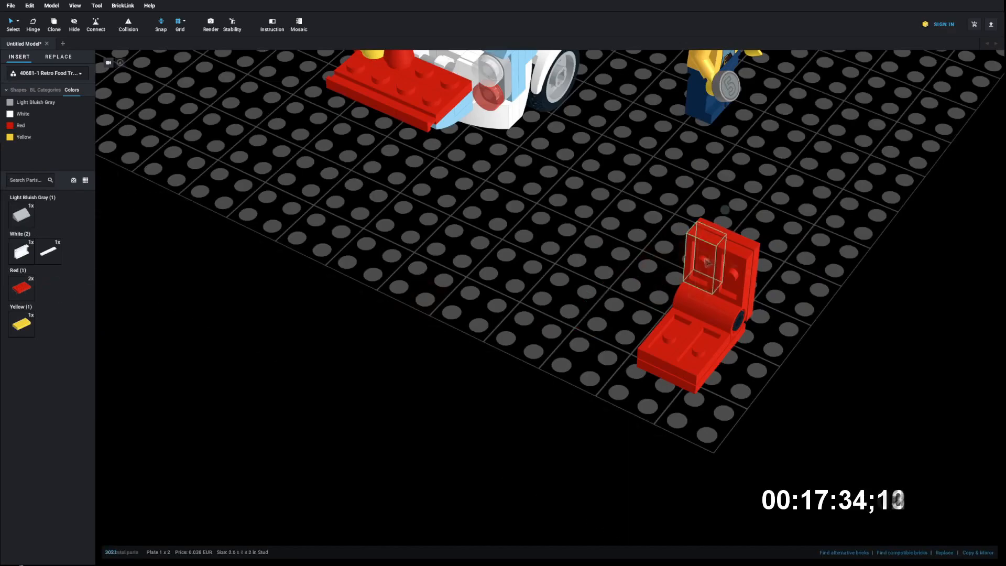